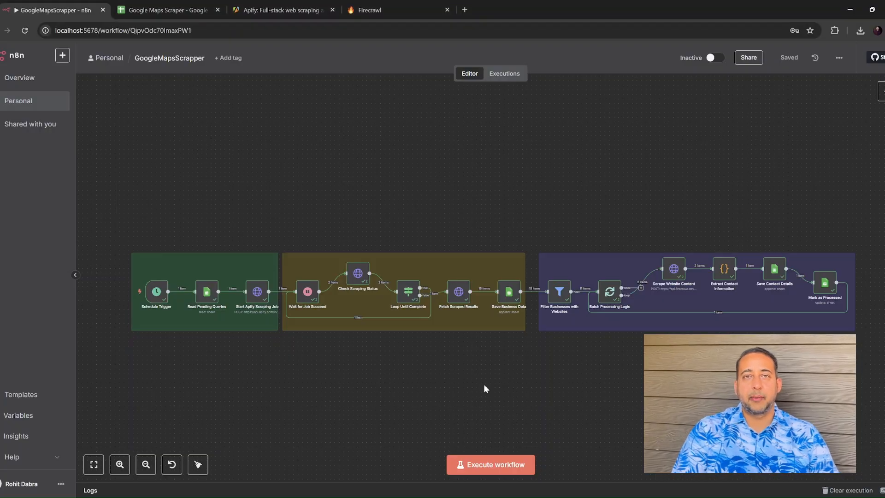
mouse_move(403, 188)
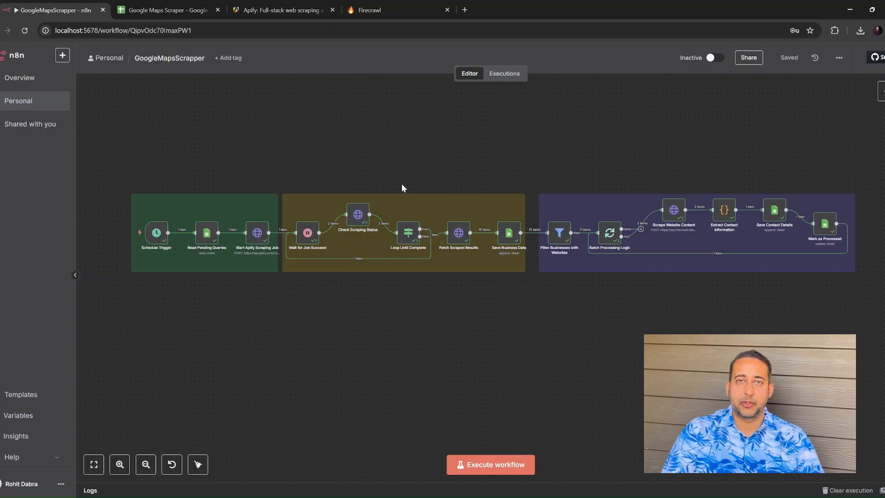
mouse_move(179, 128)
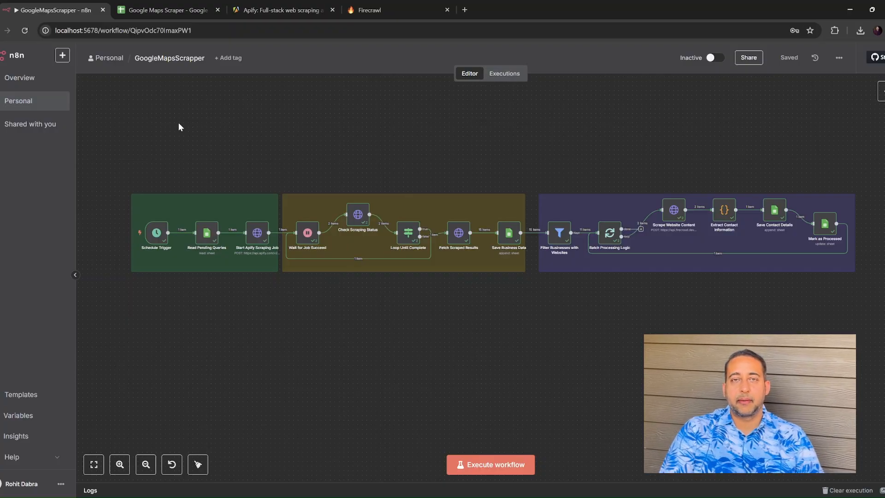
mouse_move(199, 132)
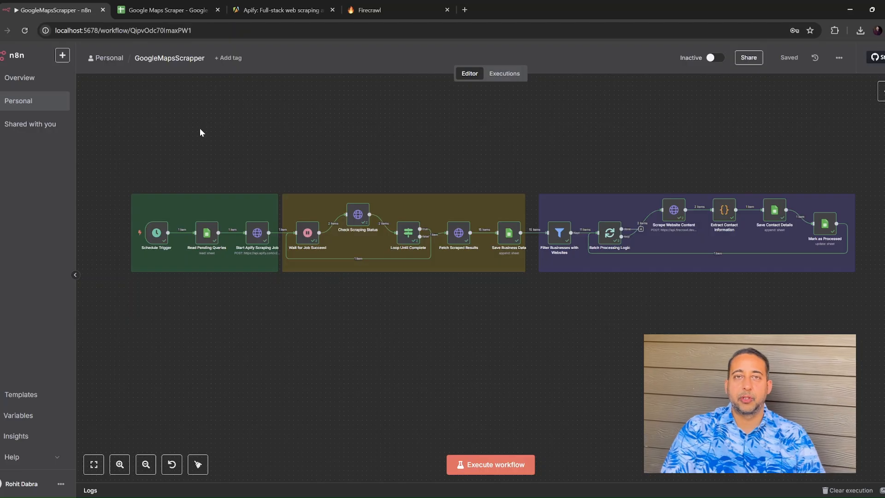
mouse_move(246, 131)
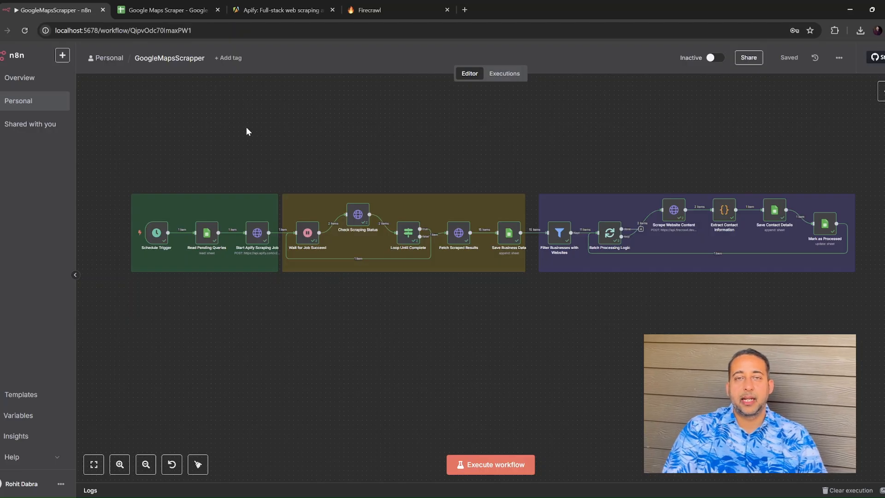
- Browse the Apify and Firecrawl scraping sites, then show the Google Maps Scraper spreadsheet with its restaurants–New York query
click(164, 10)
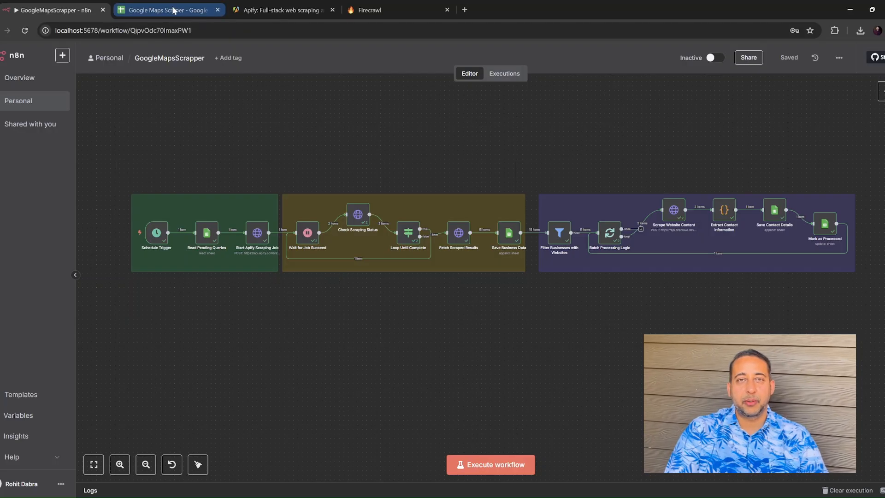
click(281, 10)
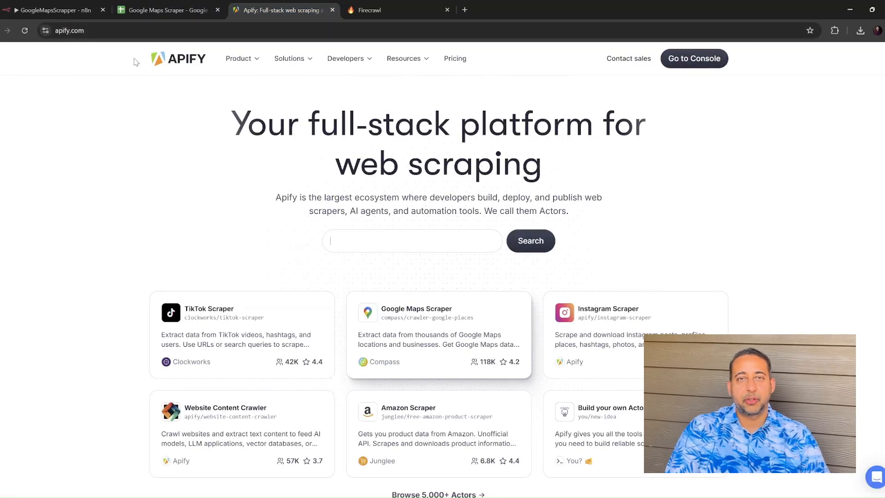
text(Download Instagram posts)
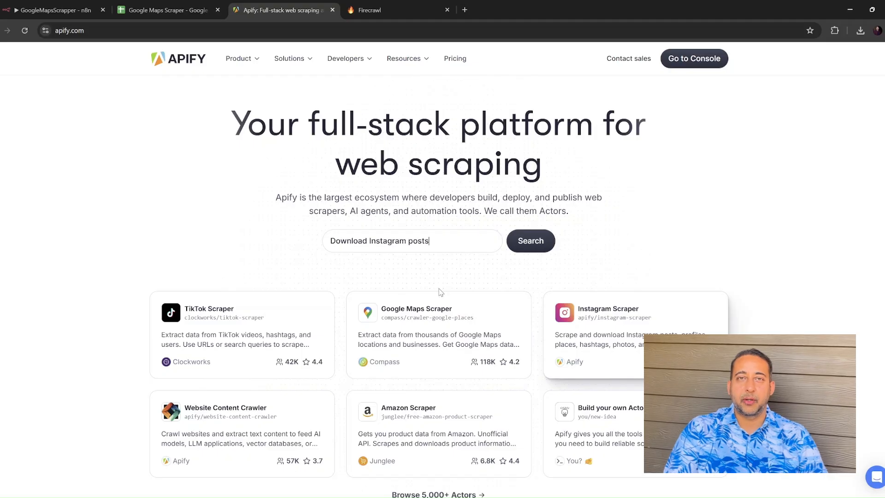
click(390, 10)
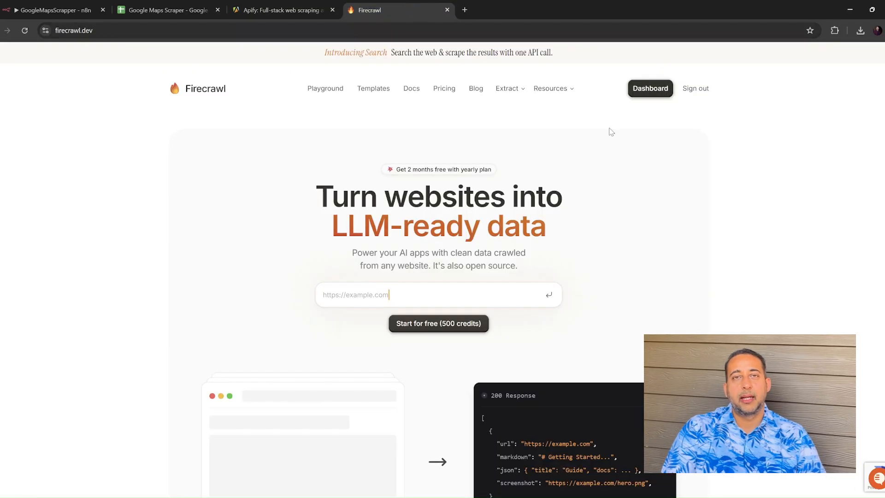
mouse_move(754, 204)
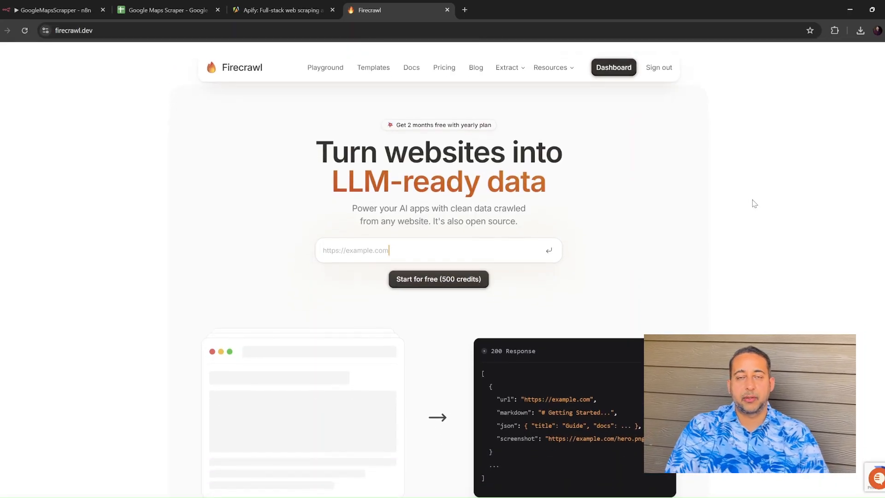
click(164, 10)
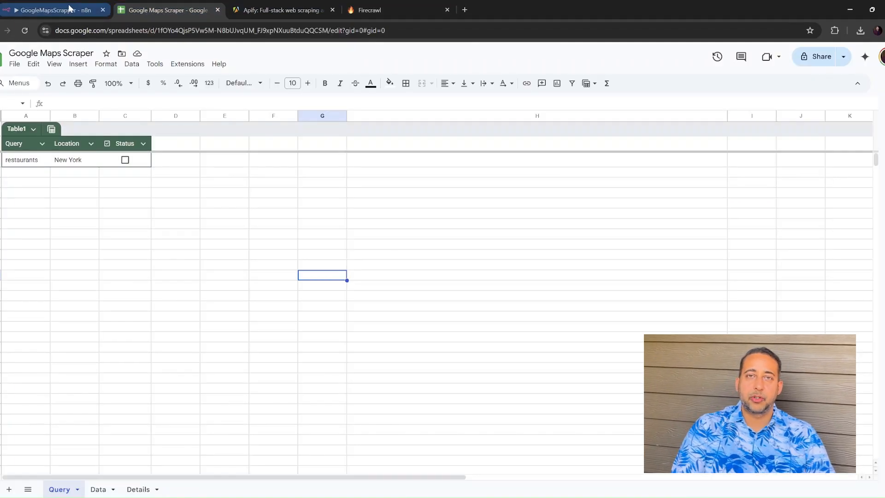
- Back in the Google Maps Scraper spreadsheet, view the empty Data sheet, then the Details sheet
click(53, 10)
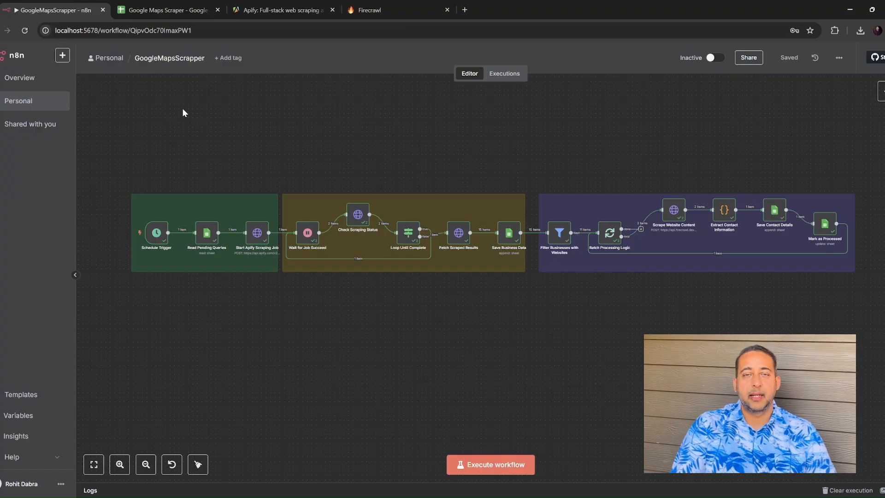
click(166, 10)
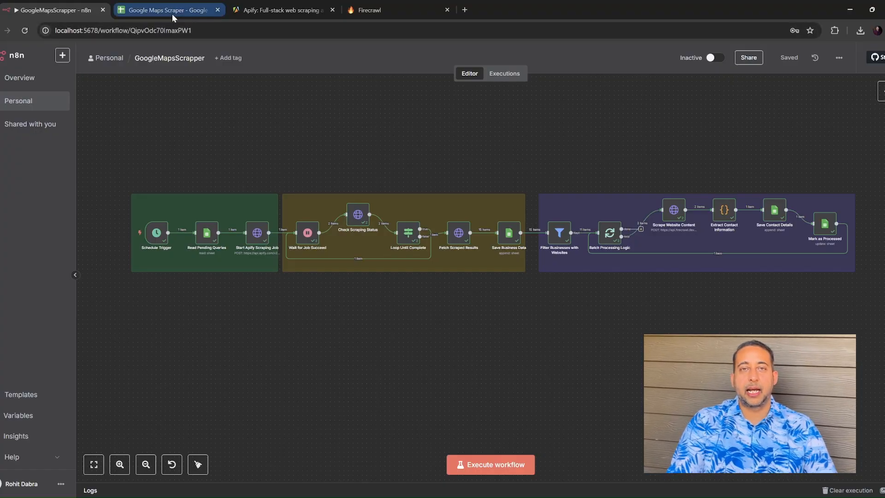
click(167, 9)
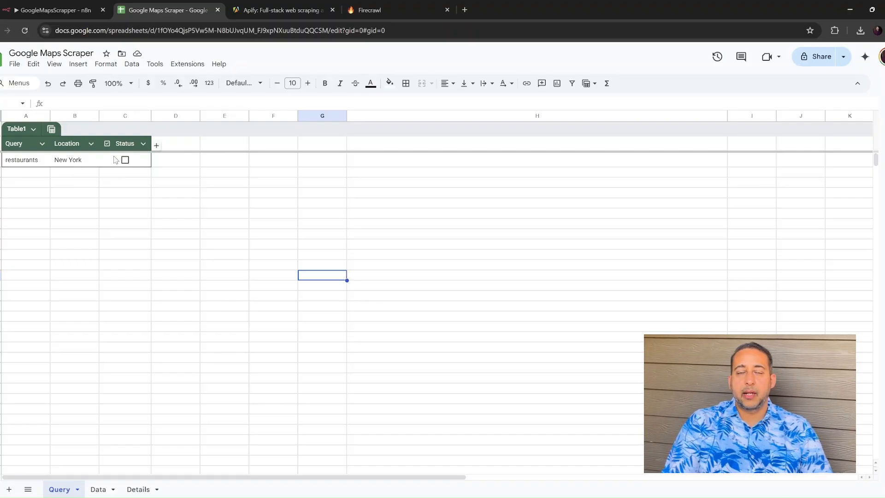
mouse_move(132, 354)
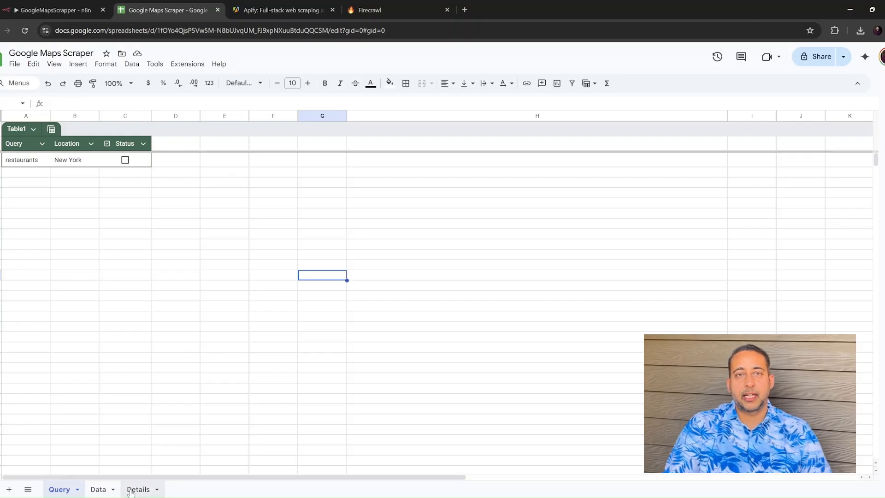
click(98, 489)
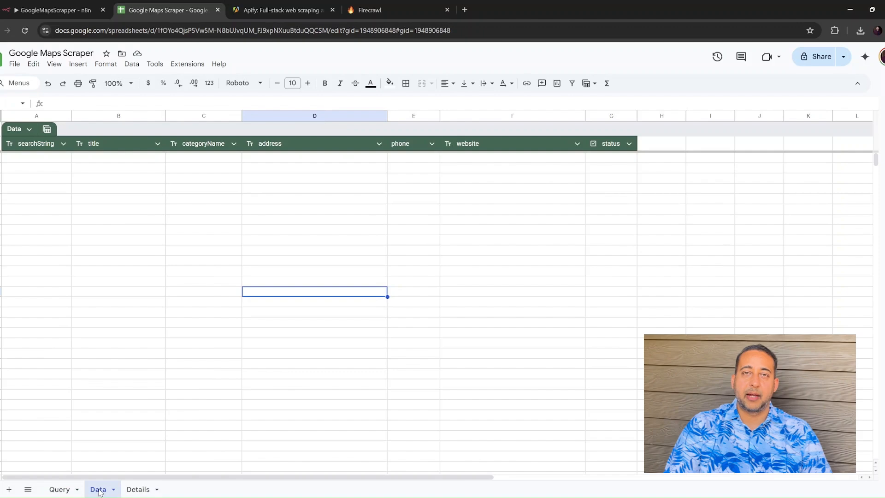
mouse_move(48, 176)
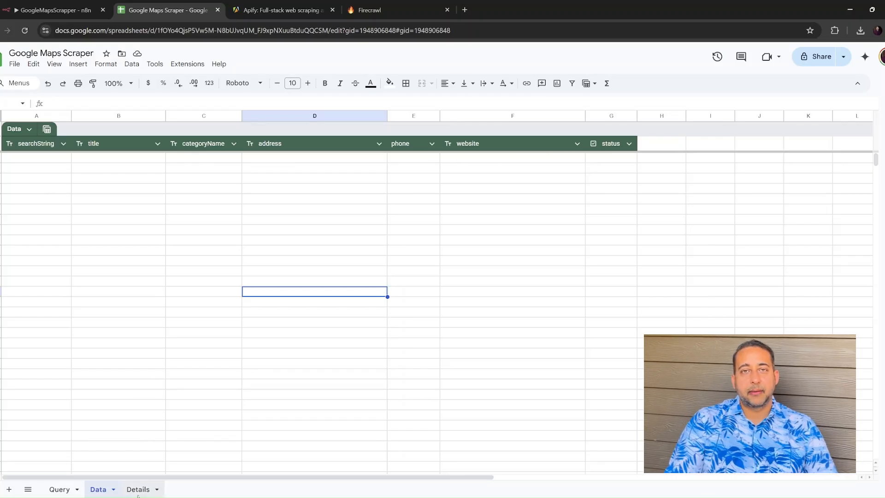
click(138, 489)
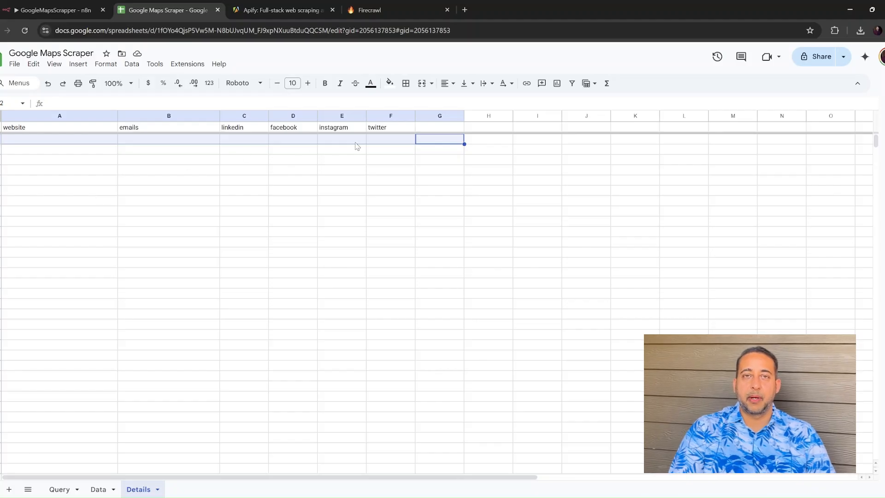
- Return to the GoogleMapsScrapper workflow canvas in n8n to walk through its nodes
click(51, 9)
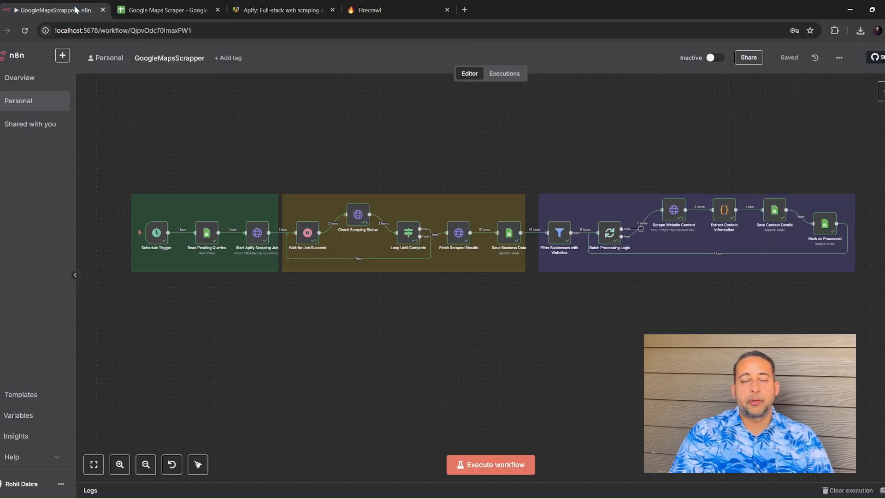
mouse_move(290, 127)
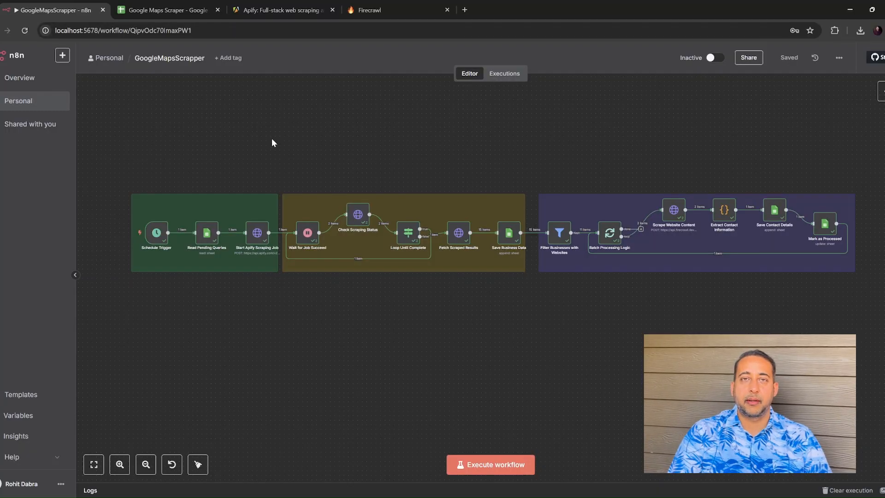
mouse_move(191, 208)
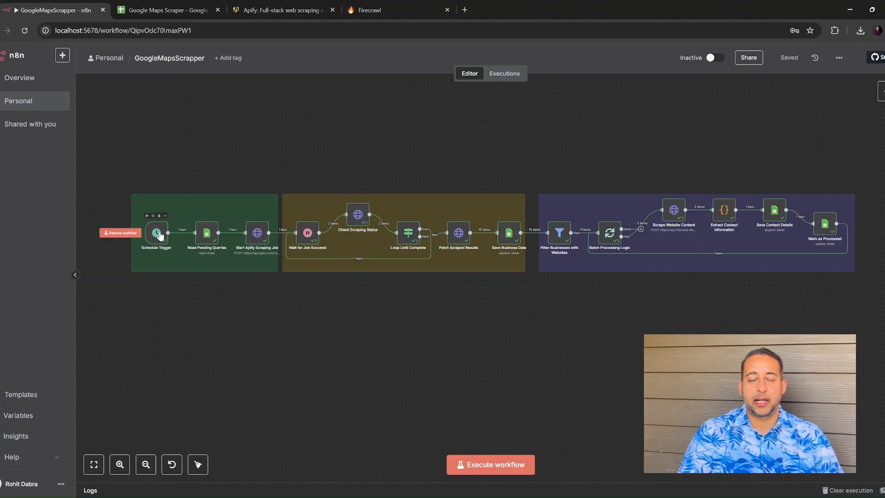
mouse_move(194, 211)
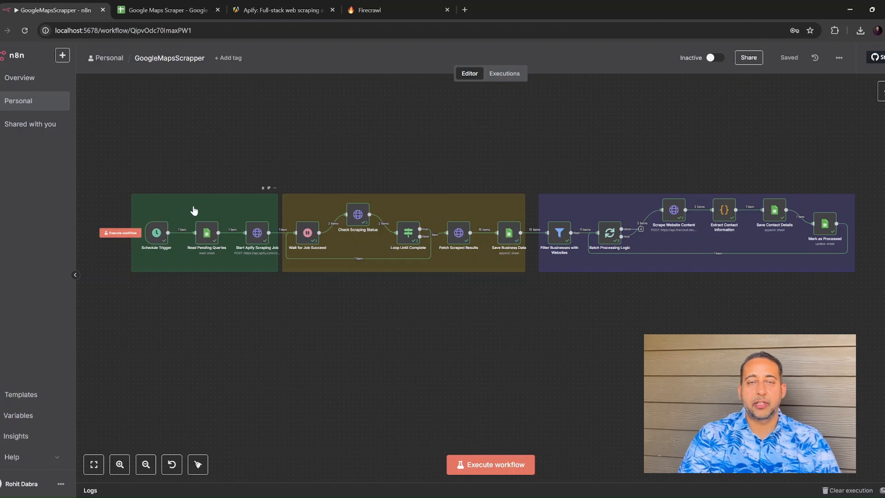
mouse_move(207, 233)
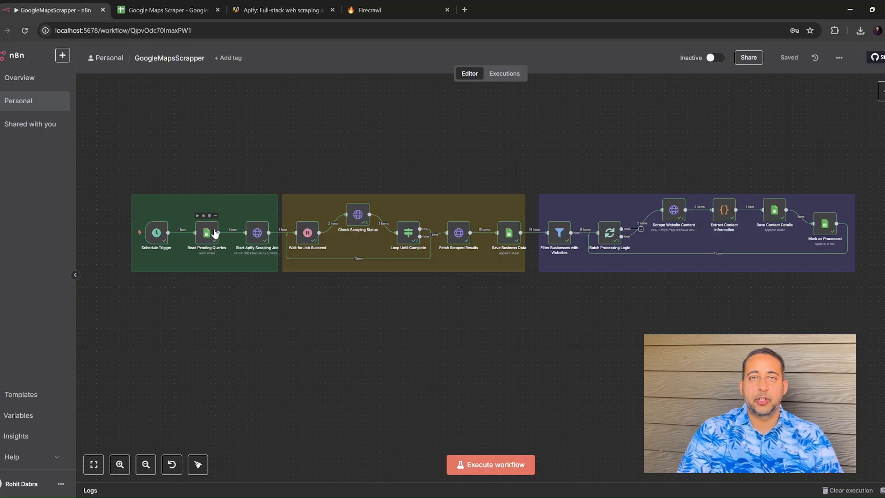
mouse_move(257, 232)
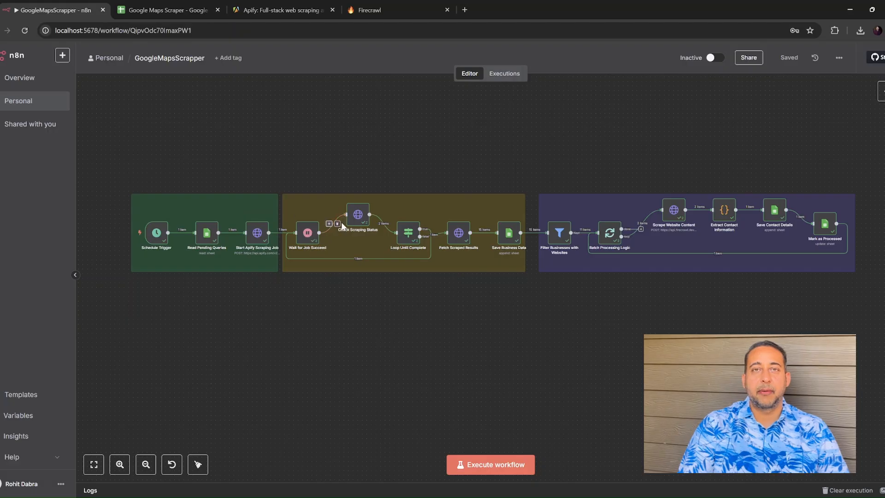
mouse_move(403, 239)
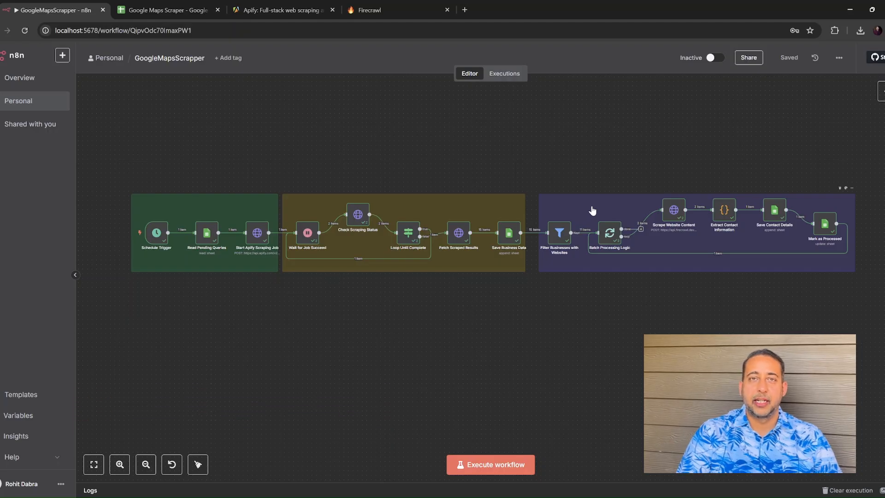
mouse_move(558, 233)
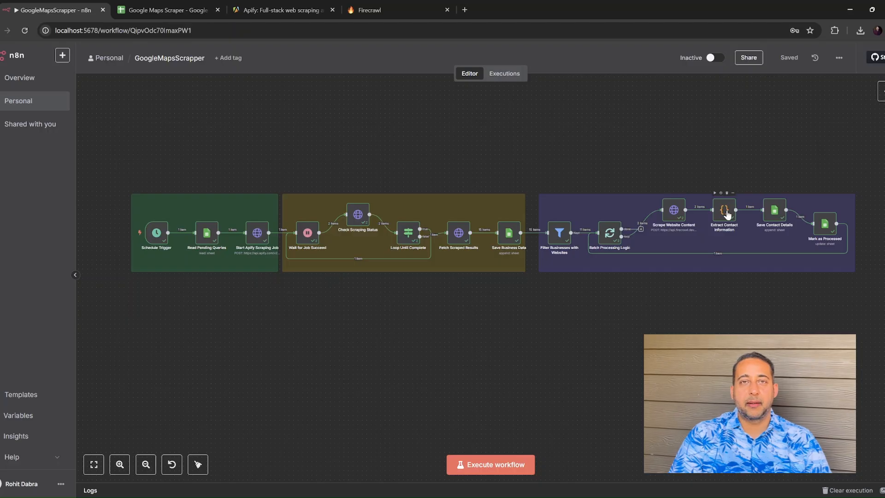
mouse_move(774, 210)
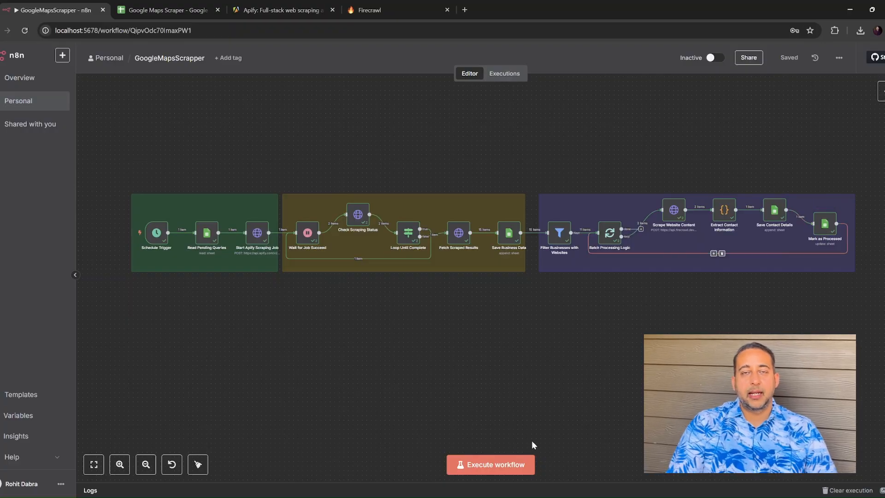
- Execute the workflow, then check the 15 Brooklyn restaurant listings in Data and the contact row in Details
click(491, 465)
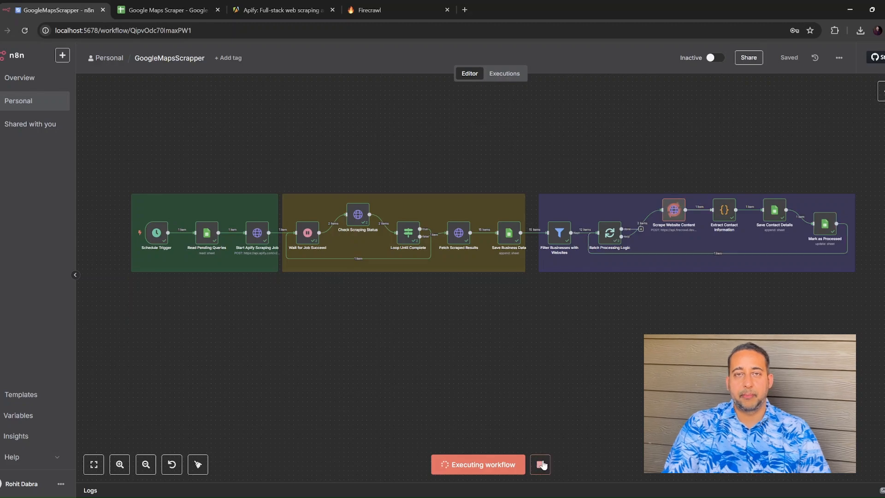
click(166, 10)
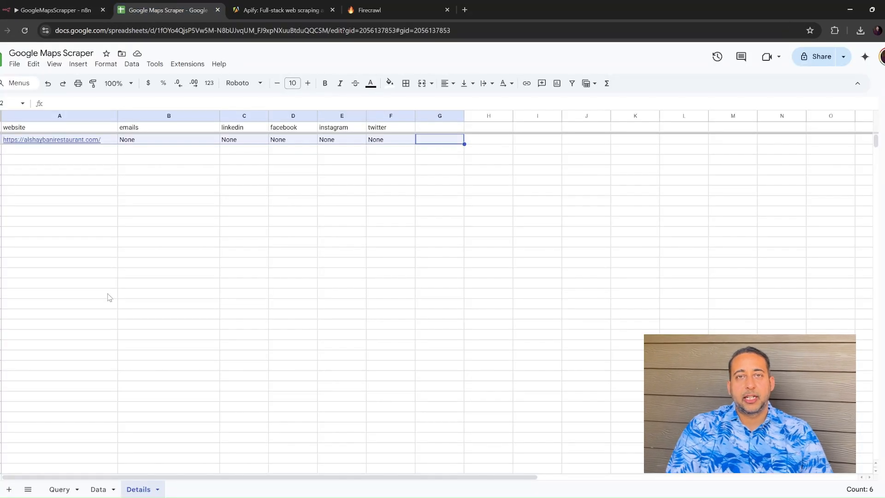
click(98, 490)
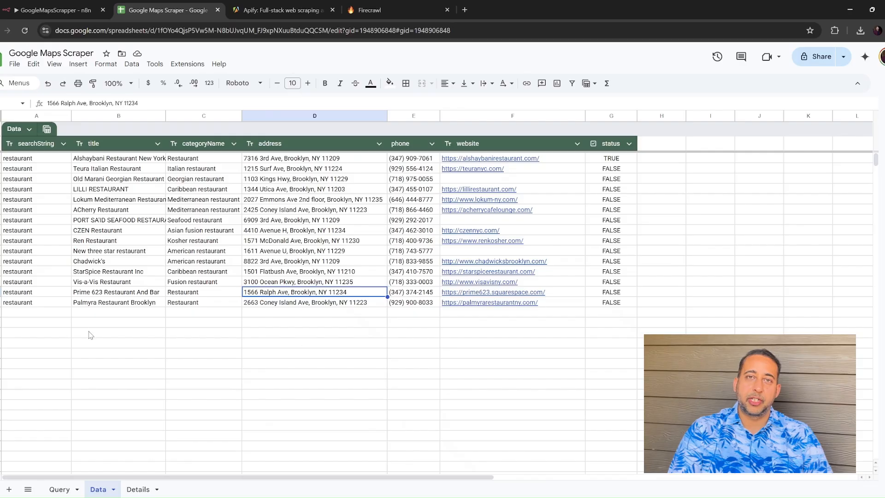
click(138, 489)
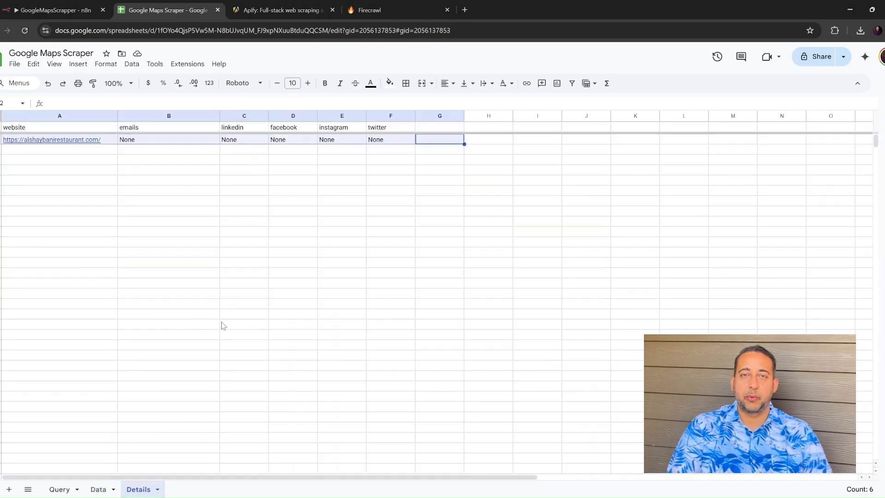